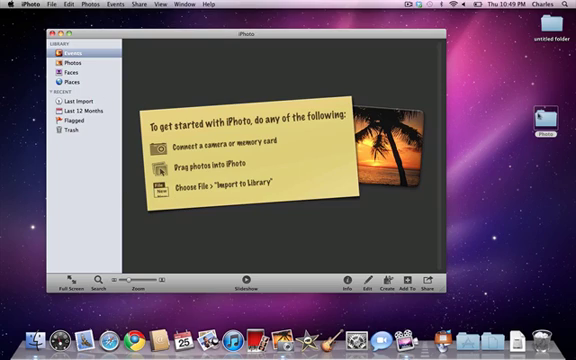
- Open the lighthouse and seaside photo folder to import it into iPhoto
double_click(537, 125)
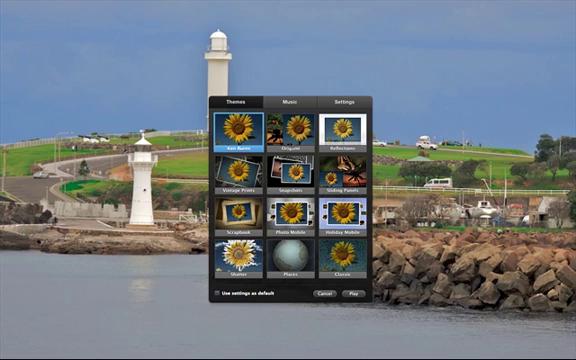
- Turn on background music for the slideshow from the Music options
click(290, 102)
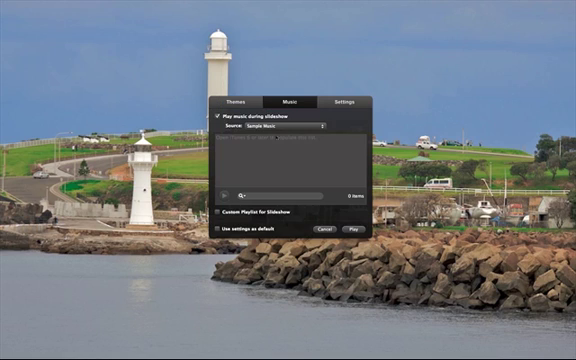
click(295, 126)
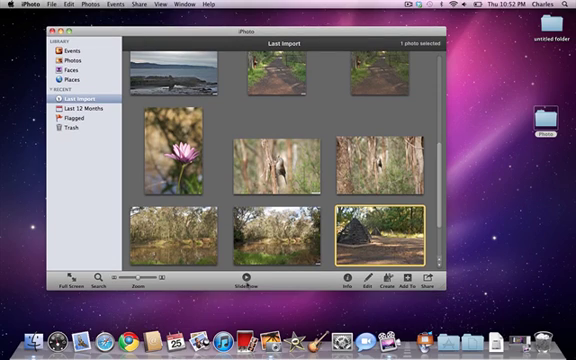
- Export the slideshow at Medium size, saving it into the Slideshows folder
click(50, 5)
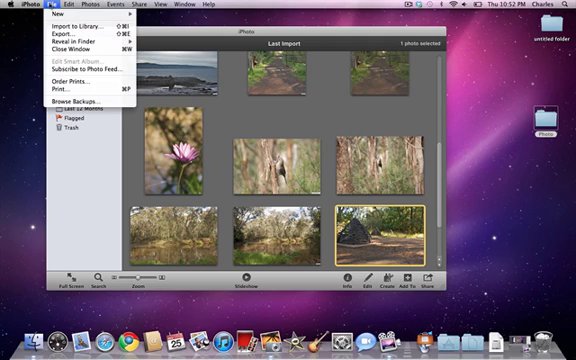
mouse_move(88, 30)
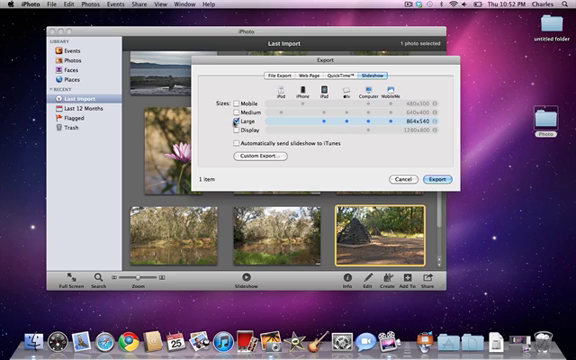
click(240, 110)
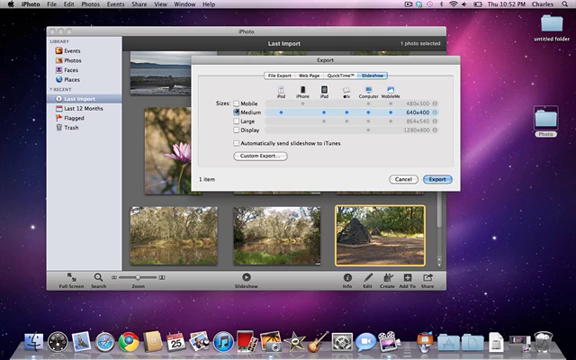
click(241, 103)
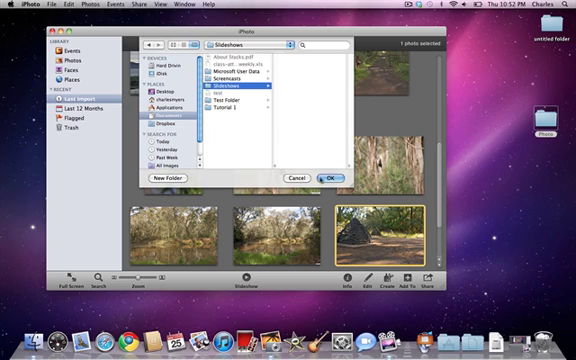
click(329, 175)
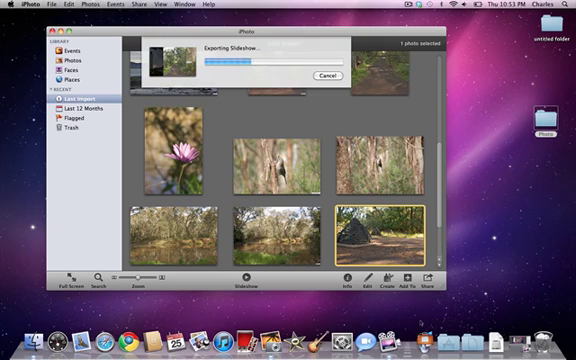
- Browse the Applications stack in the Dock to find iMovie
click(288, 343)
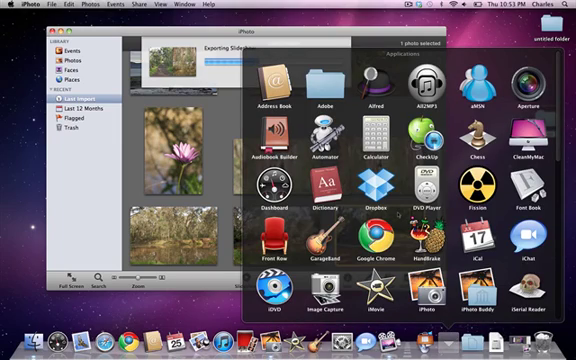
scroll(down, 3)
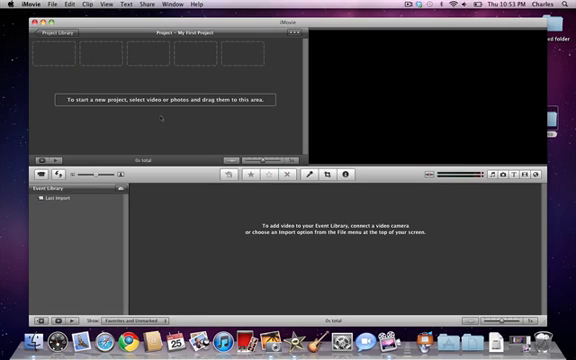
mouse_move(155, 120)
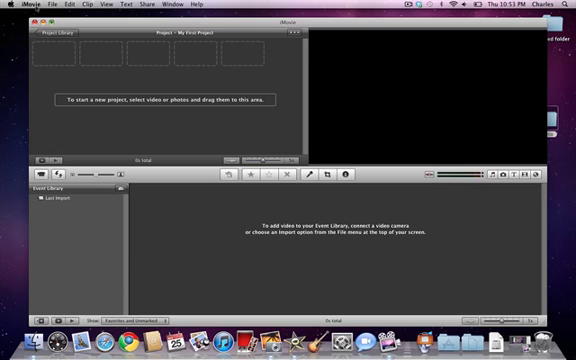
- Quit iMovie from its application menu, leaving the project empty
click(16, 5)
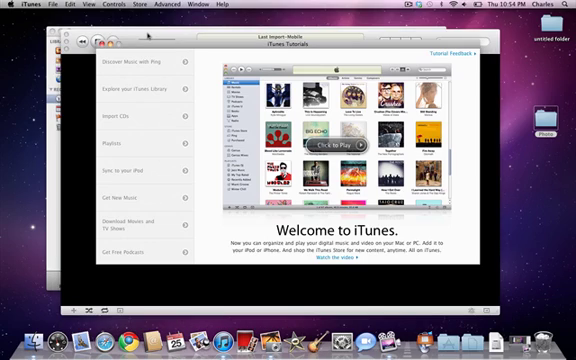
mouse_move(135, 63)
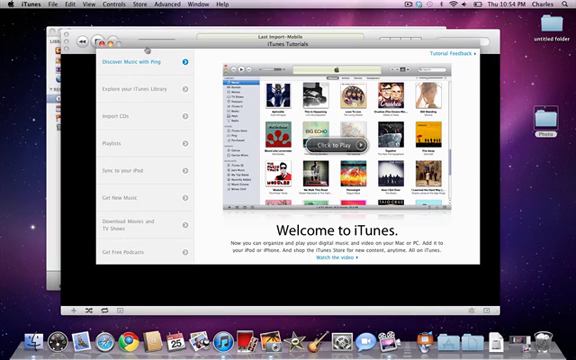
- Close the iTunes Tutorials window over the Last Import-Mobile slideshow
click(331, 145)
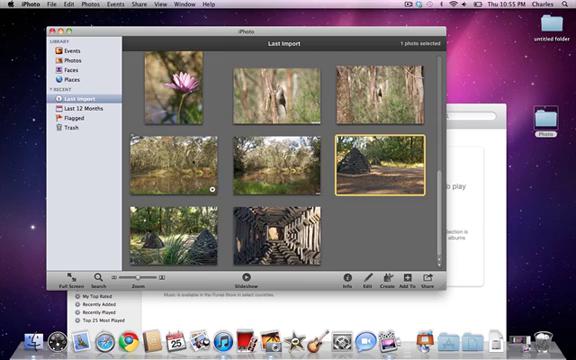
scroll(down, 3)
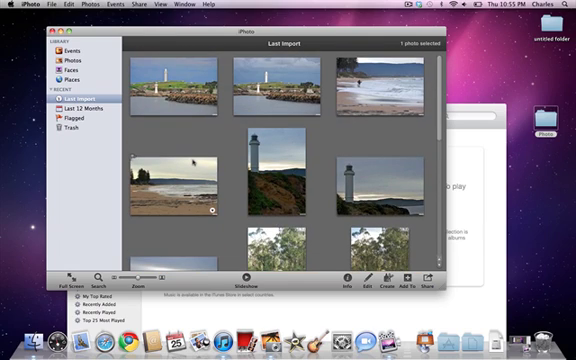